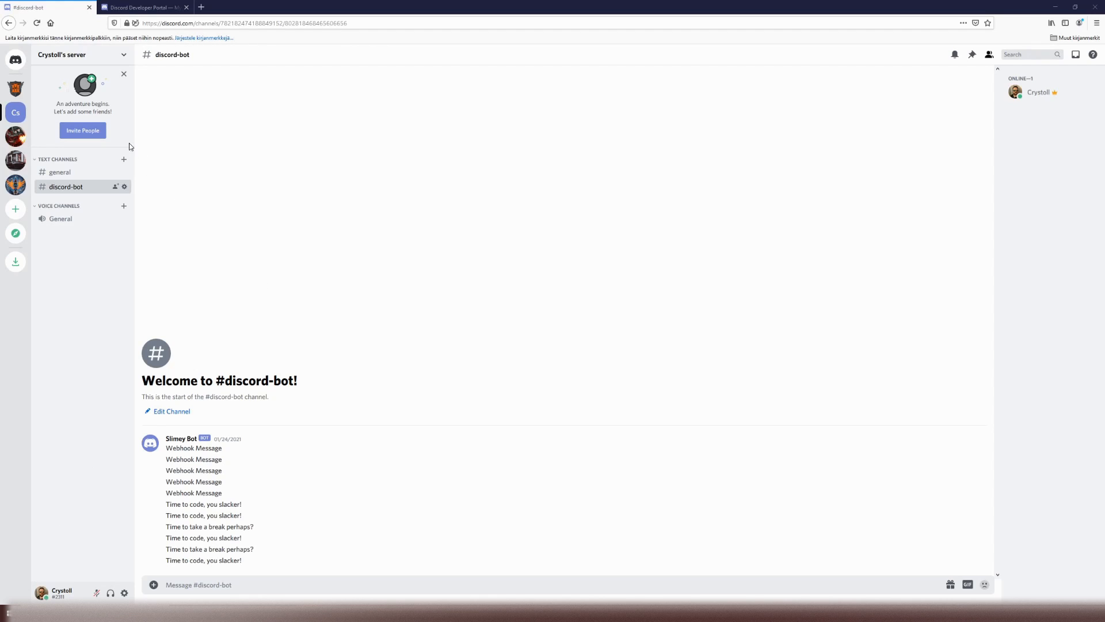
pyautogui.moveTo(70, 197)
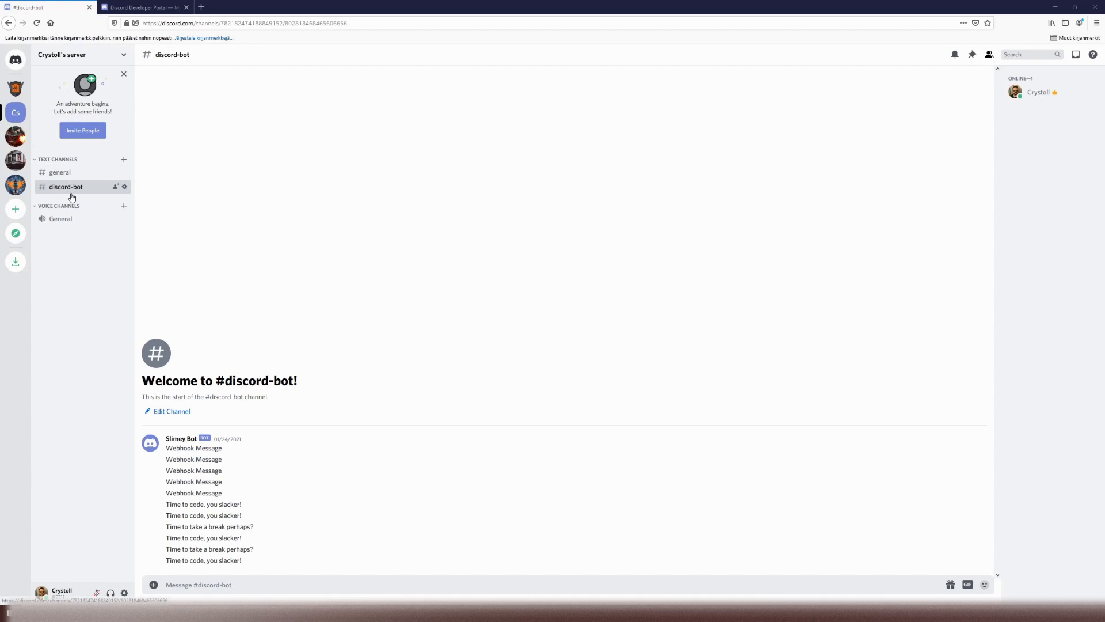
pyautogui.moveTo(72, 194)
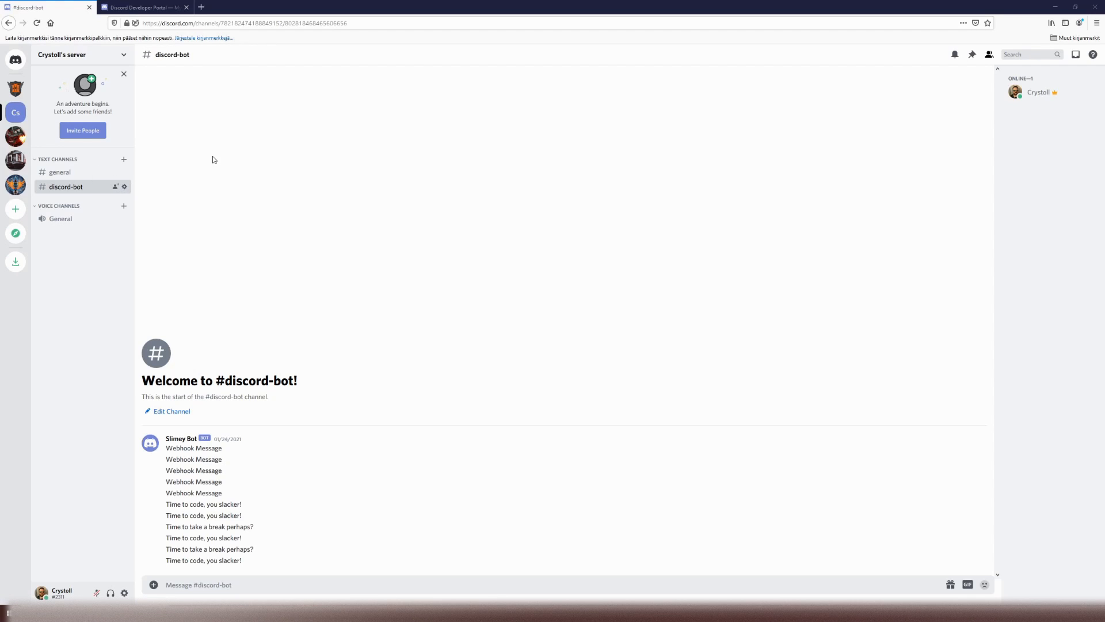
# - Switch to the Developer Portal and start a New Application from the empty applications list
pyautogui.click(140, 7)
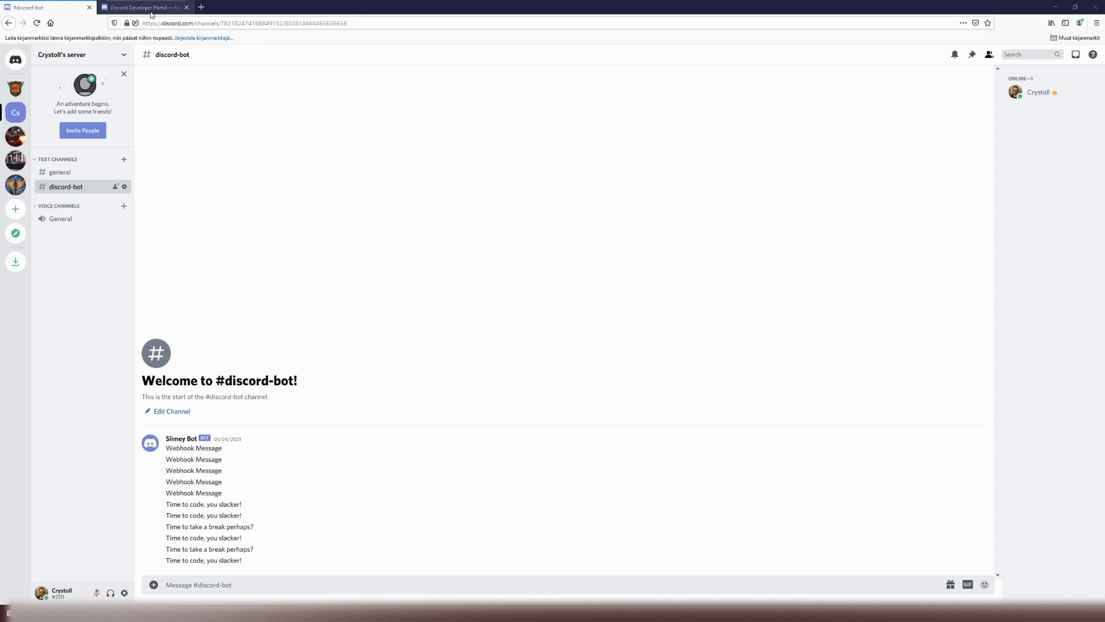
pyautogui.click(145, 7)
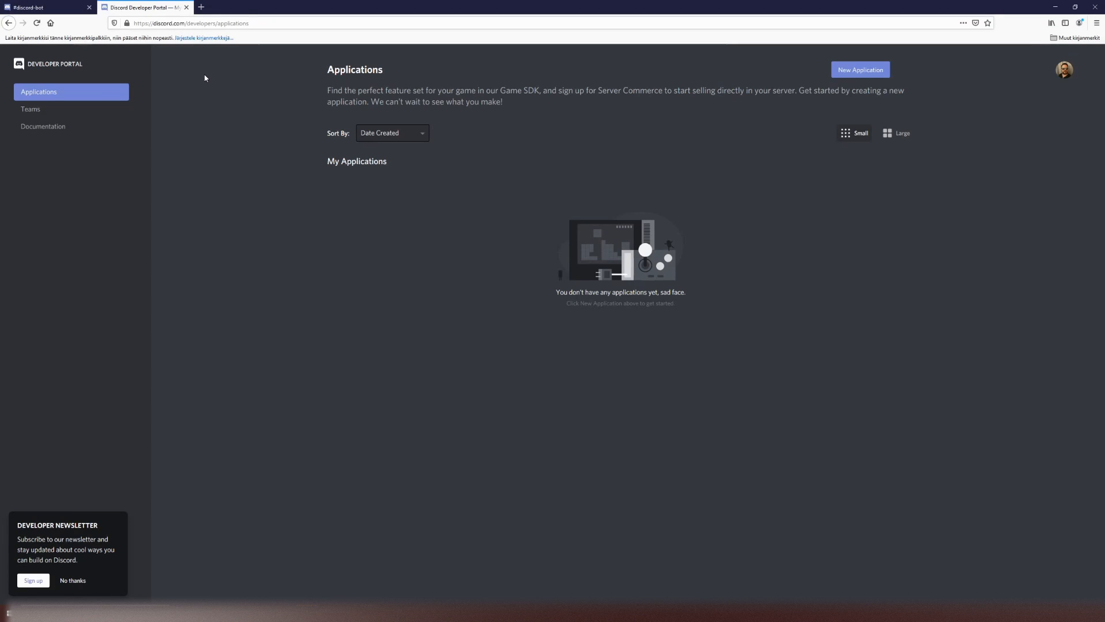
pyautogui.moveTo(97, 82)
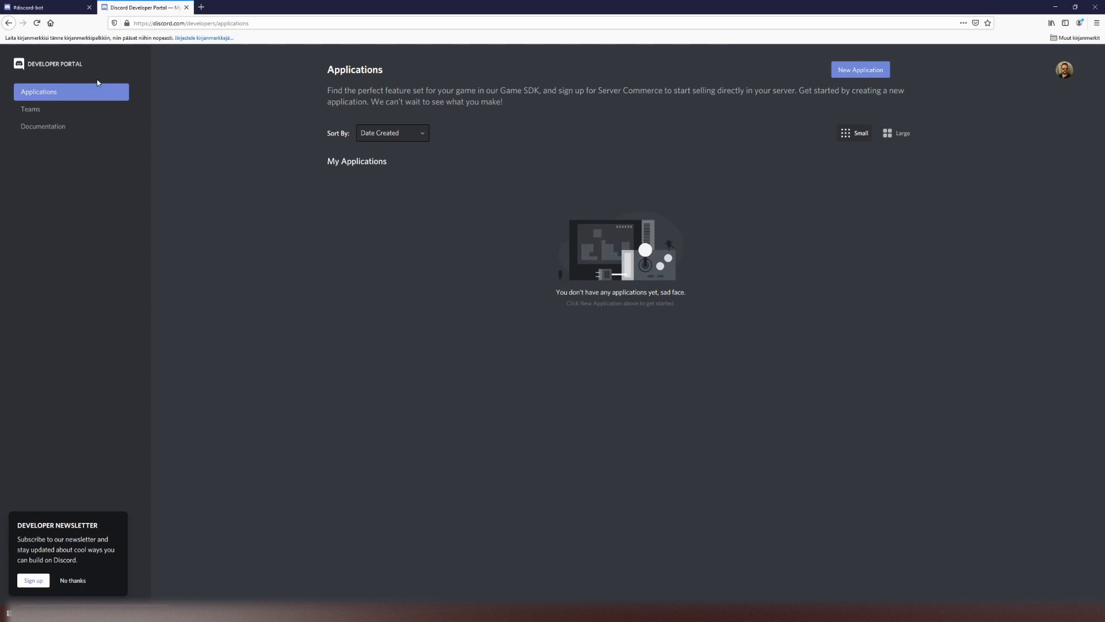
pyautogui.moveTo(736, 81)
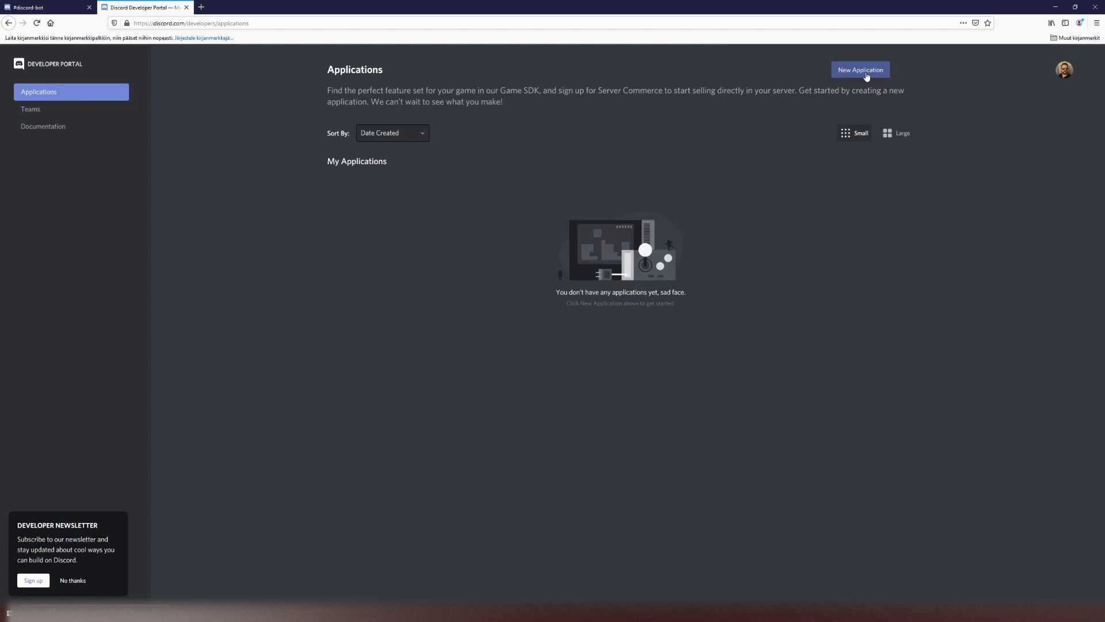
pyautogui.click(859, 69)
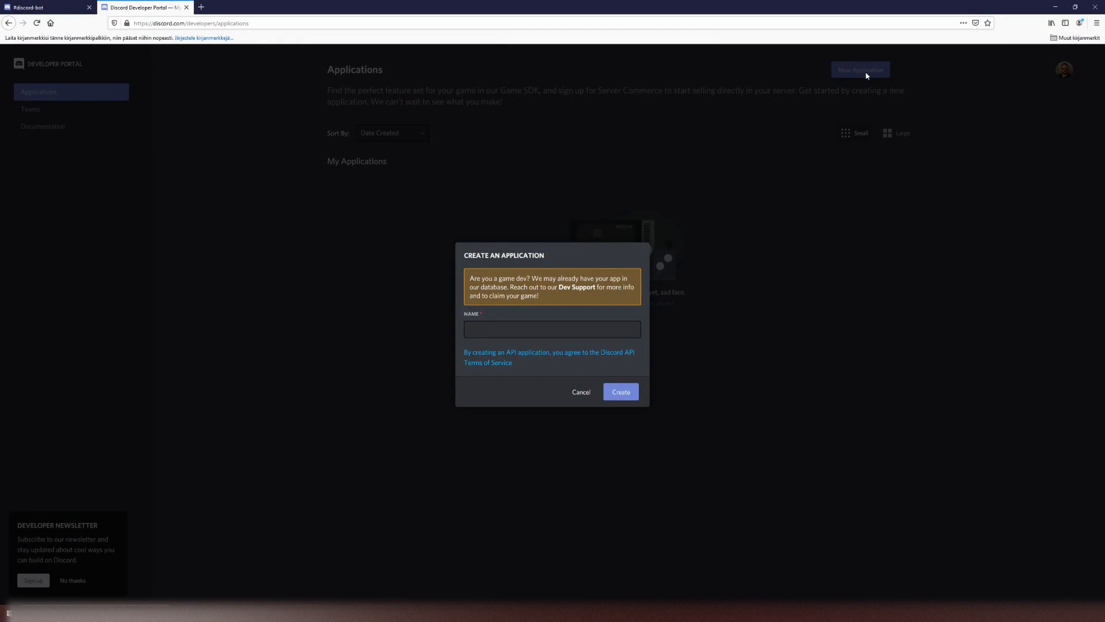
# - Name the application 'Pomodoro' and create it, landing on its General Information page
pyautogui.click(551, 328)
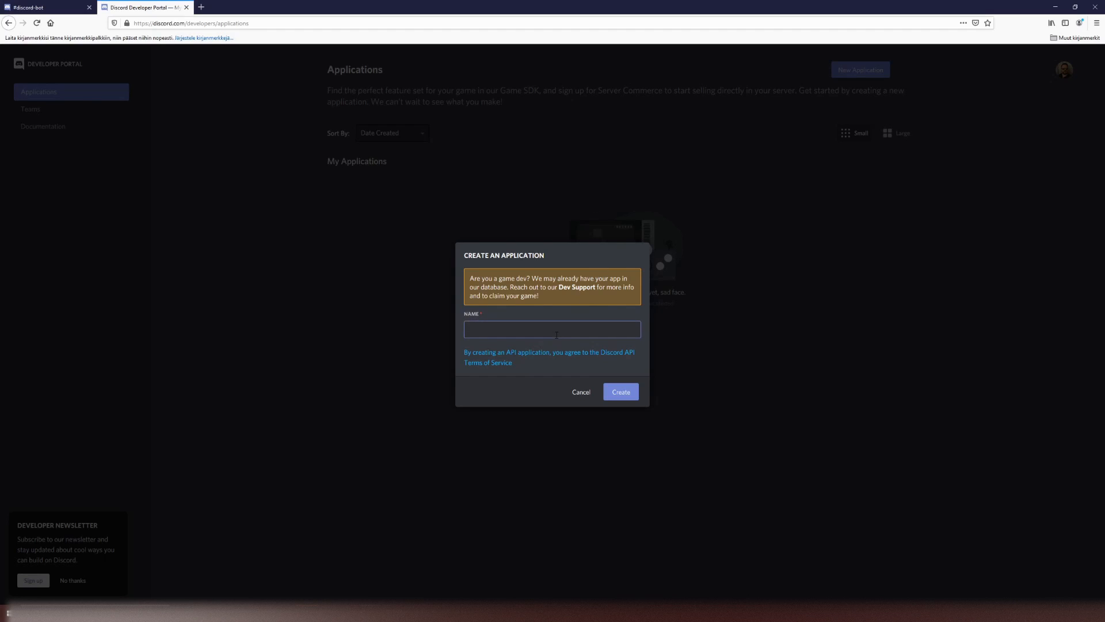
pyautogui.write('Pomodoro')
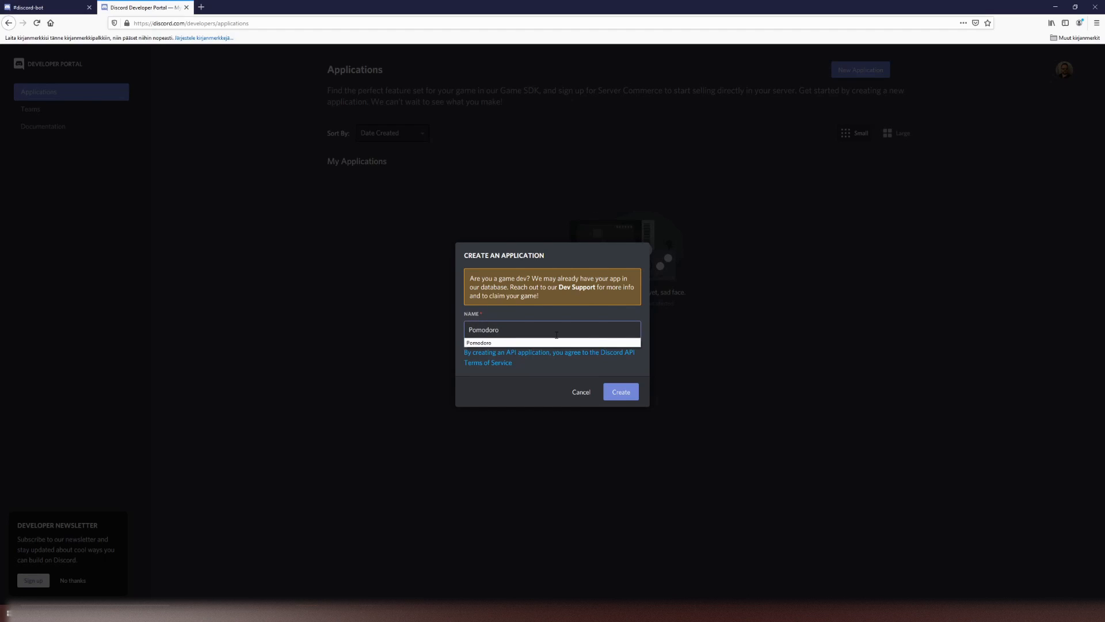
pyautogui.click(619, 392)
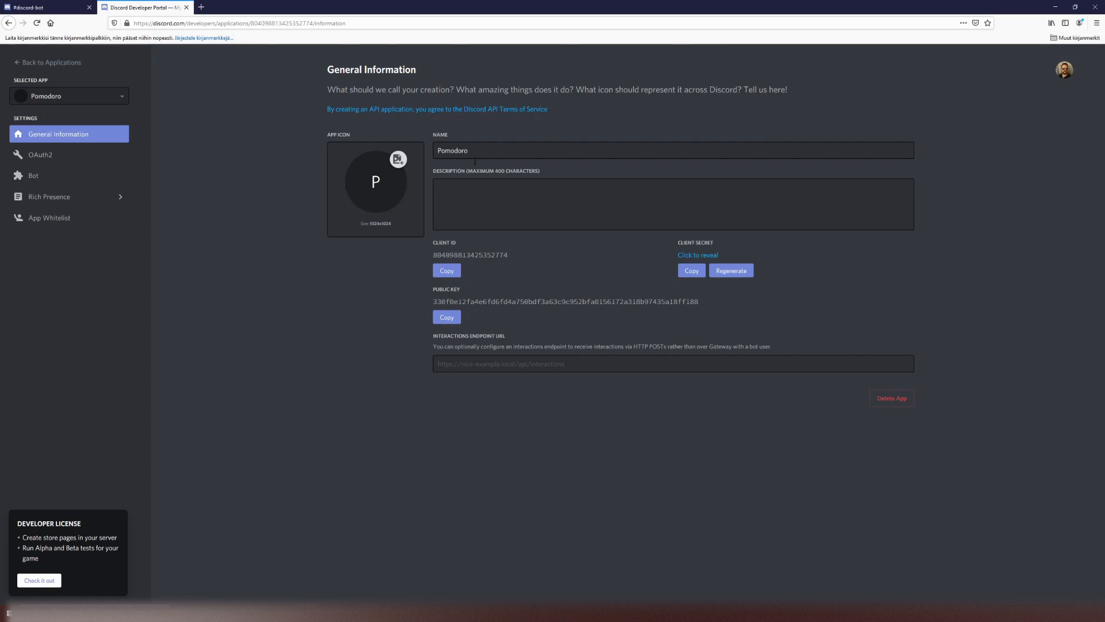
pyautogui.moveTo(527, 278)
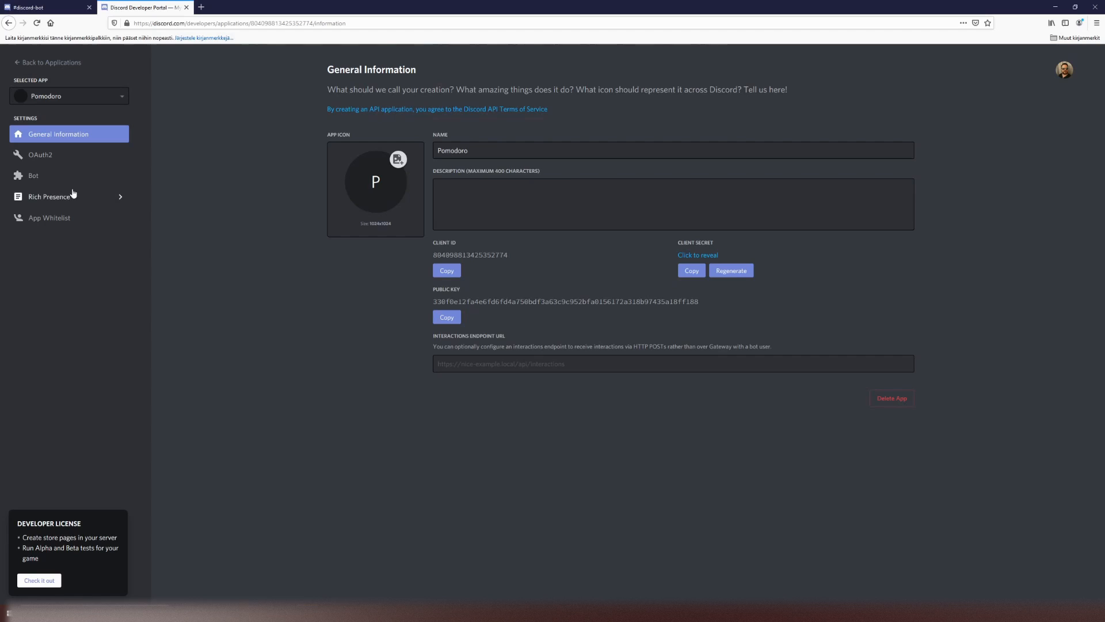
# - Add a bot user to the Pomodoro application from the Bot settings
pyautogui.click(34, 175)
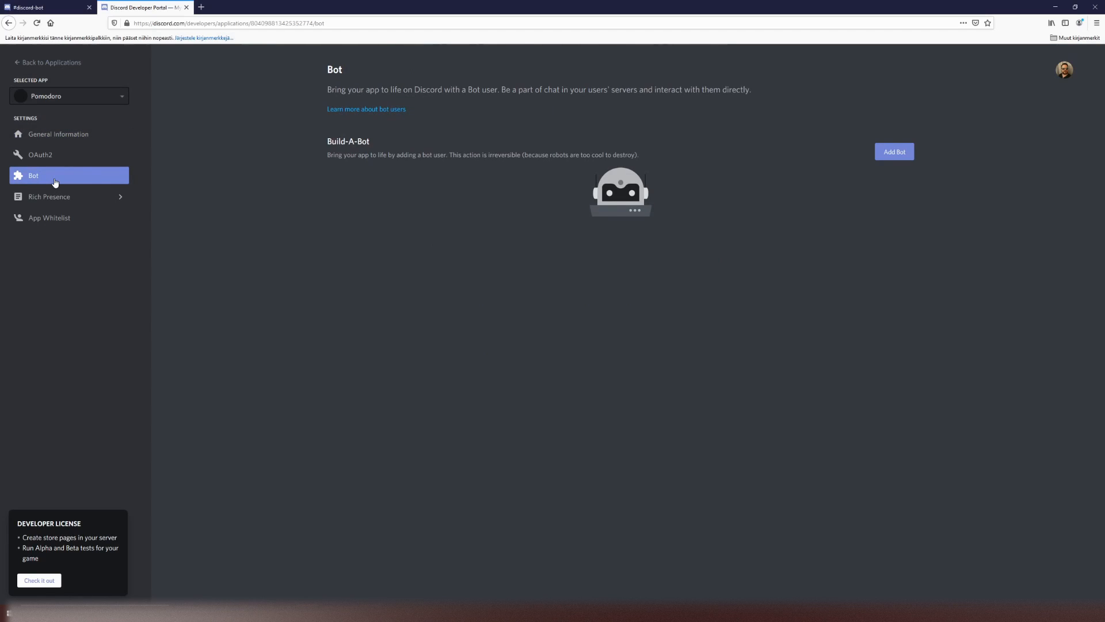
pyautogui.moveTo(366, 208)
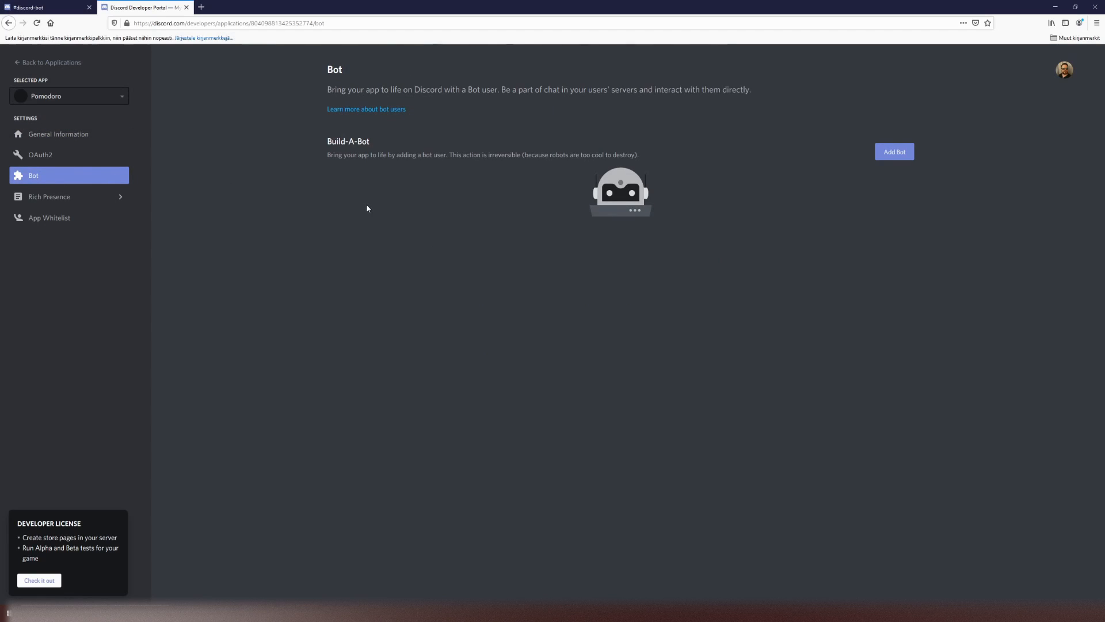
pyautogui.click(893, 152)
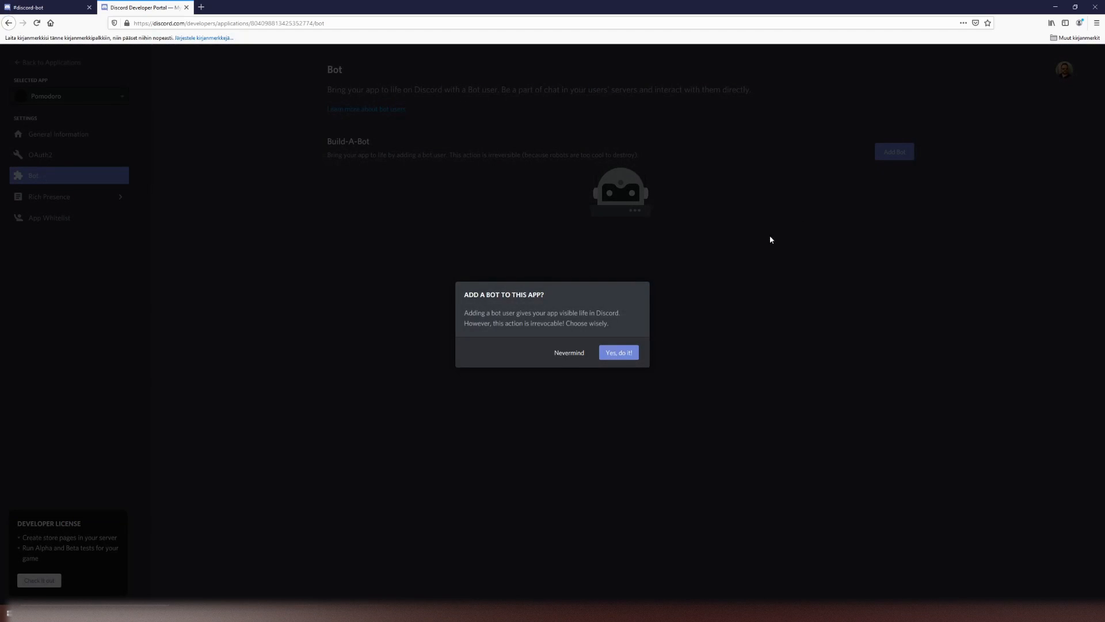
pyautogui.click(617, 352)
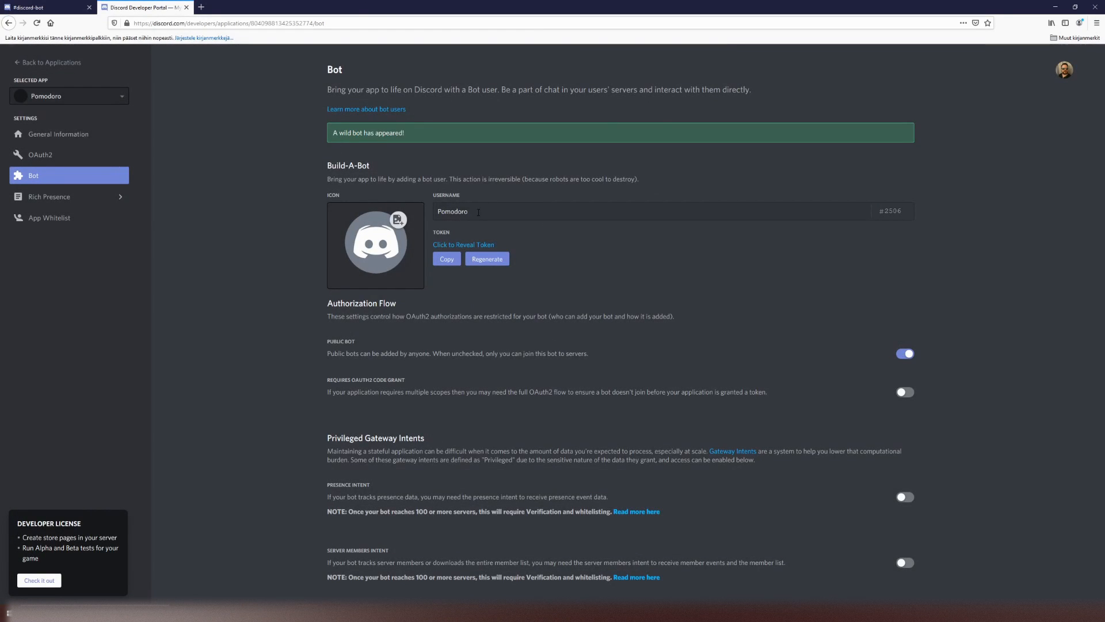
# - Rename the bot's username to 'Mr Pomo Dorio' and save the change
pyautogui.doubleClick(451, 212)
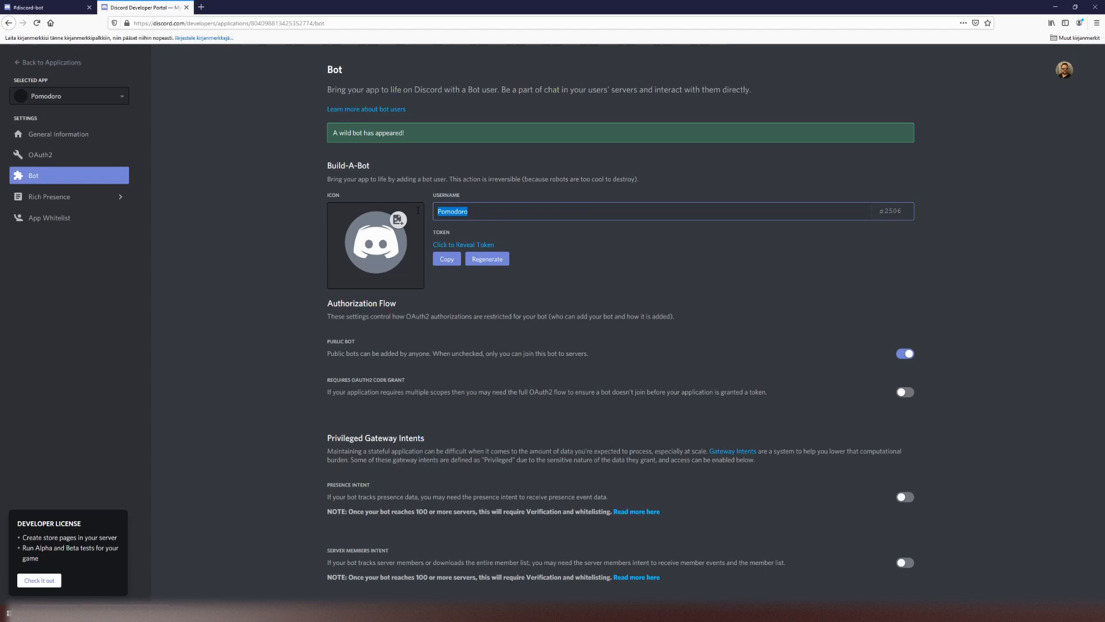
pyautogui.write('Mr Pomo Do')
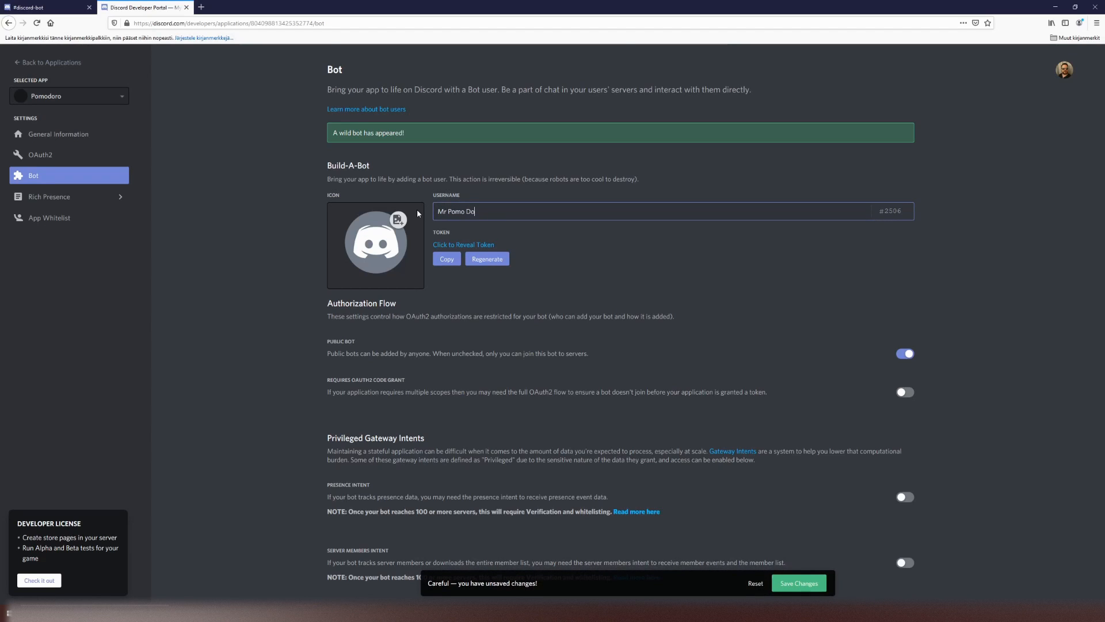
pyautogui.write('rio')
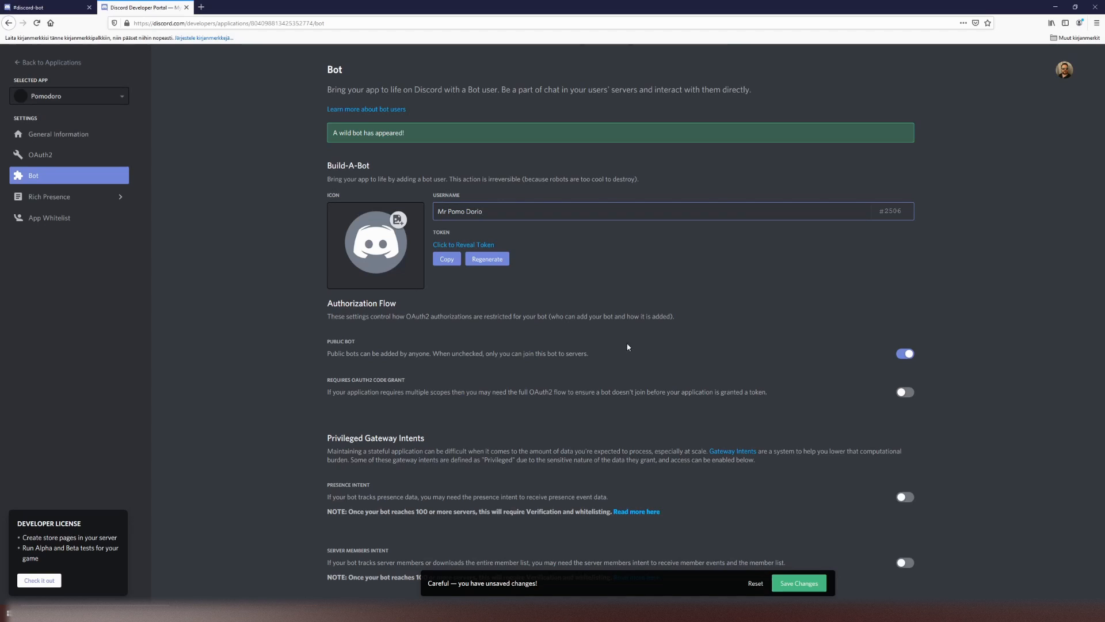
pyautogui.click(799, 583)
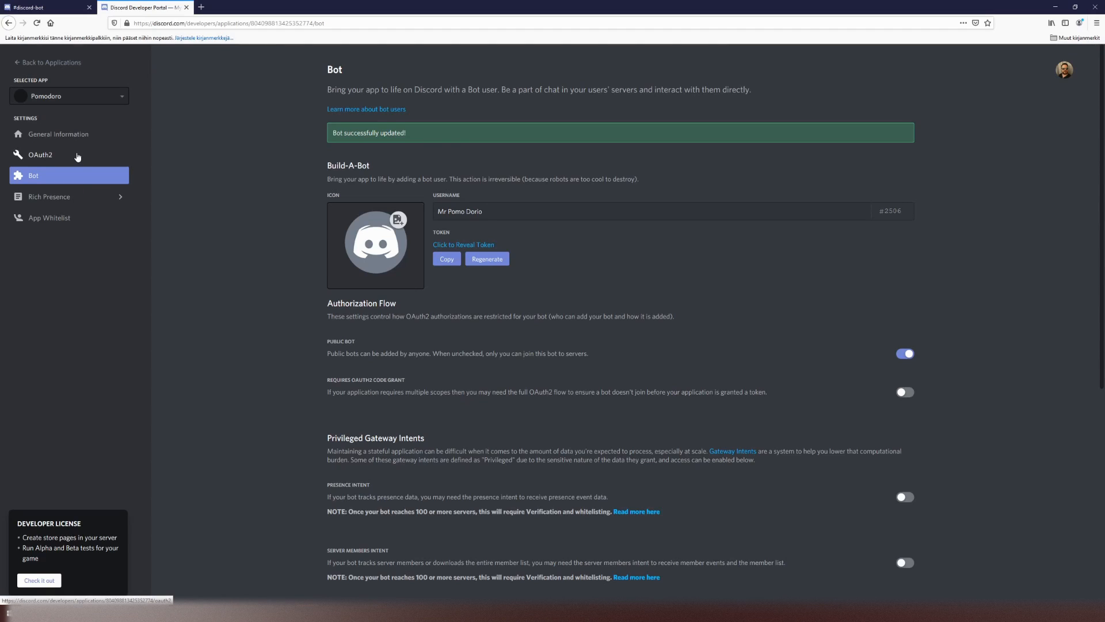
# - In OAuth2, toggle Administrator on then off, leaving message permissions, and copy the invite link
pyautogui.click(40, 154)
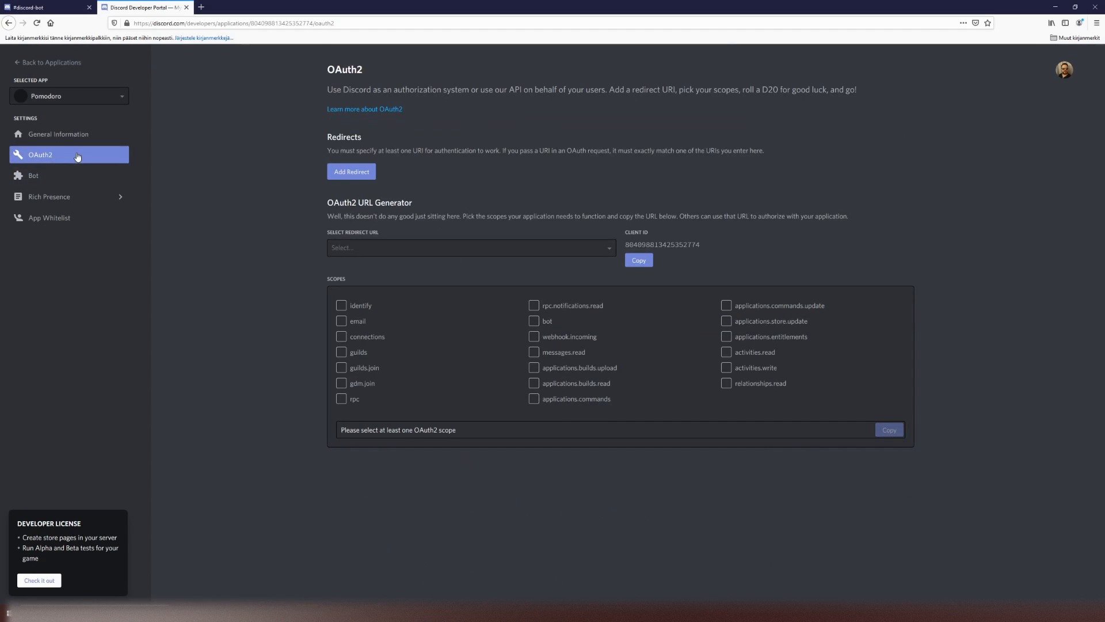
pyautogui.moveTo(383, 278)
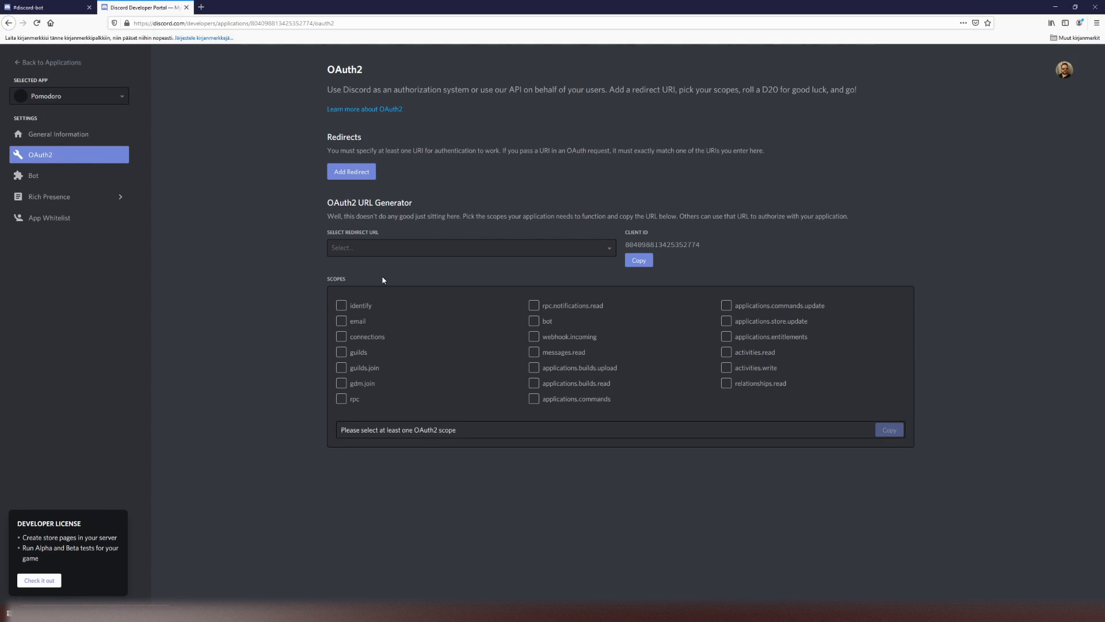
pyautogui.moveTo(491, 315)
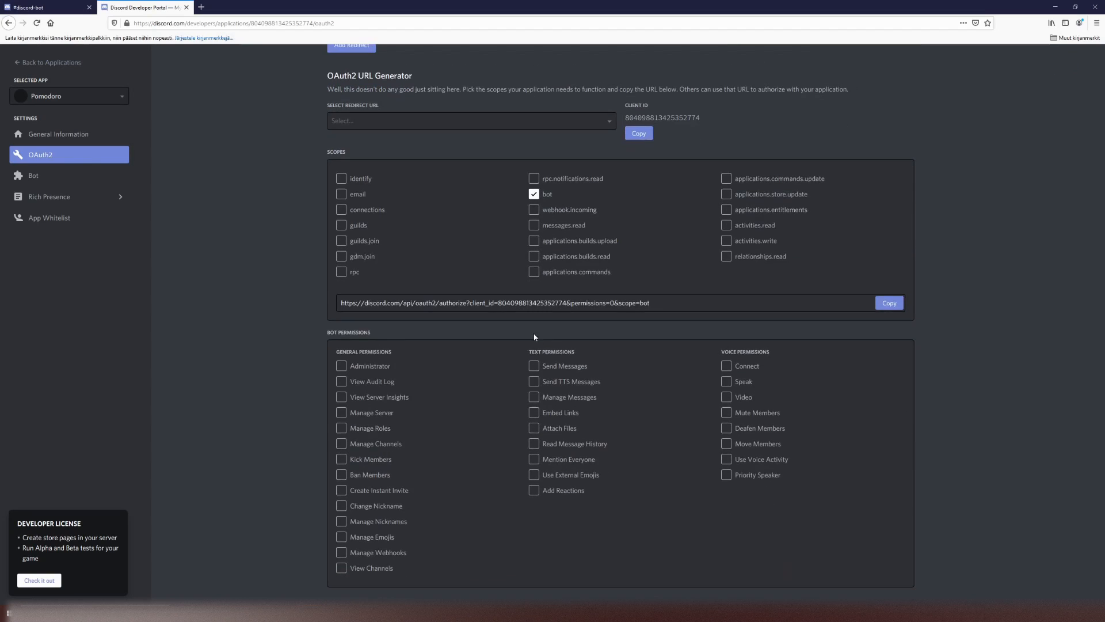
pyautogui.moveTo(448, 397)
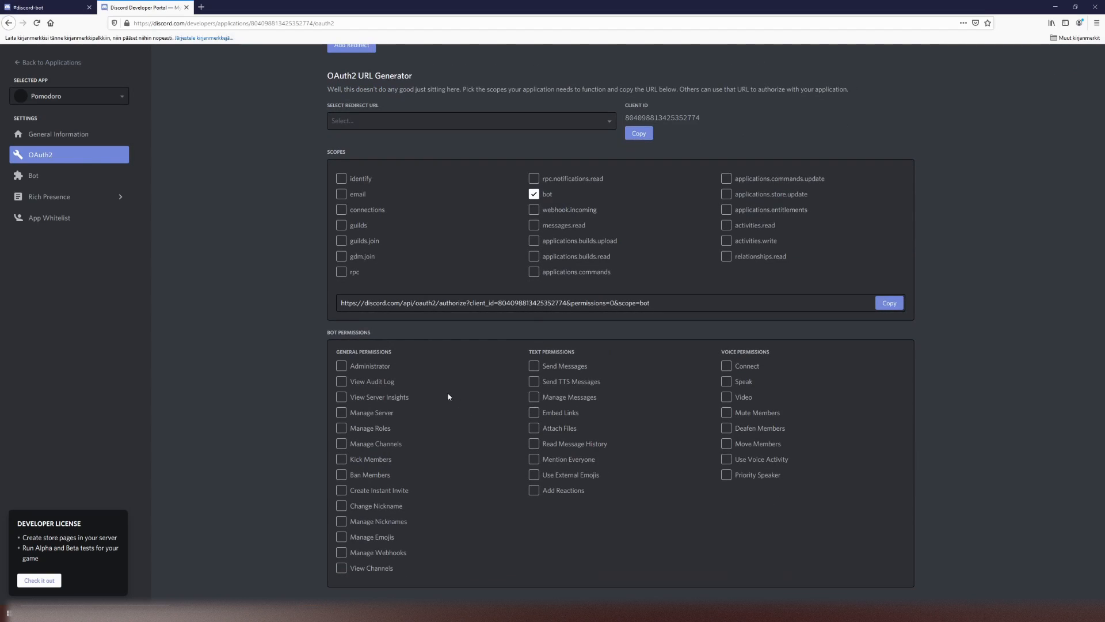
pyautogui.moveTo(369, 369)
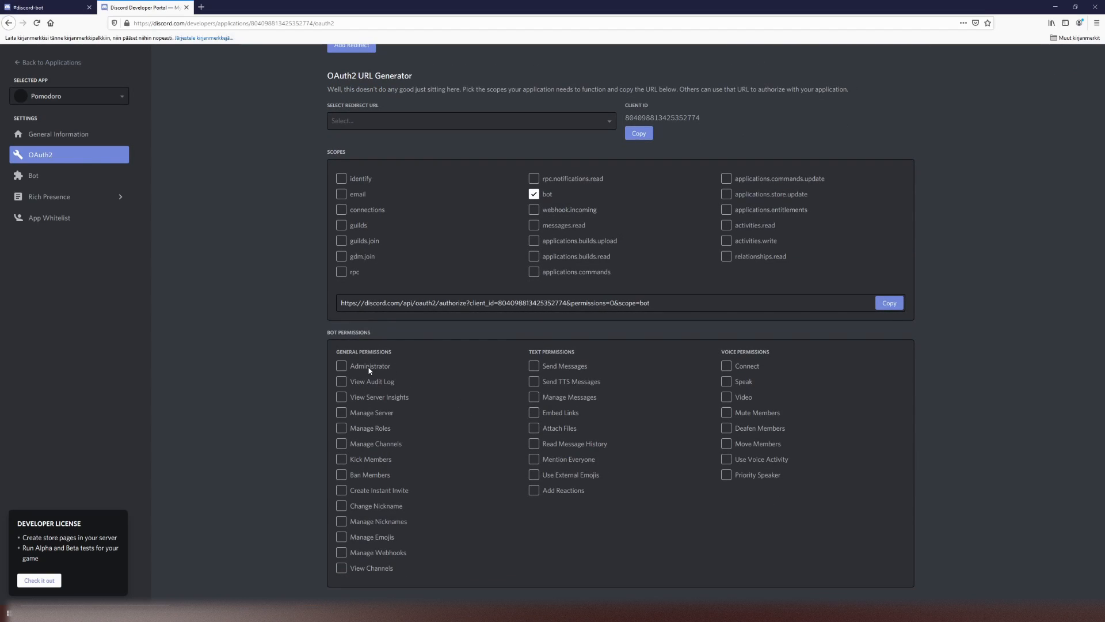
pyautogui.click(341, 366)
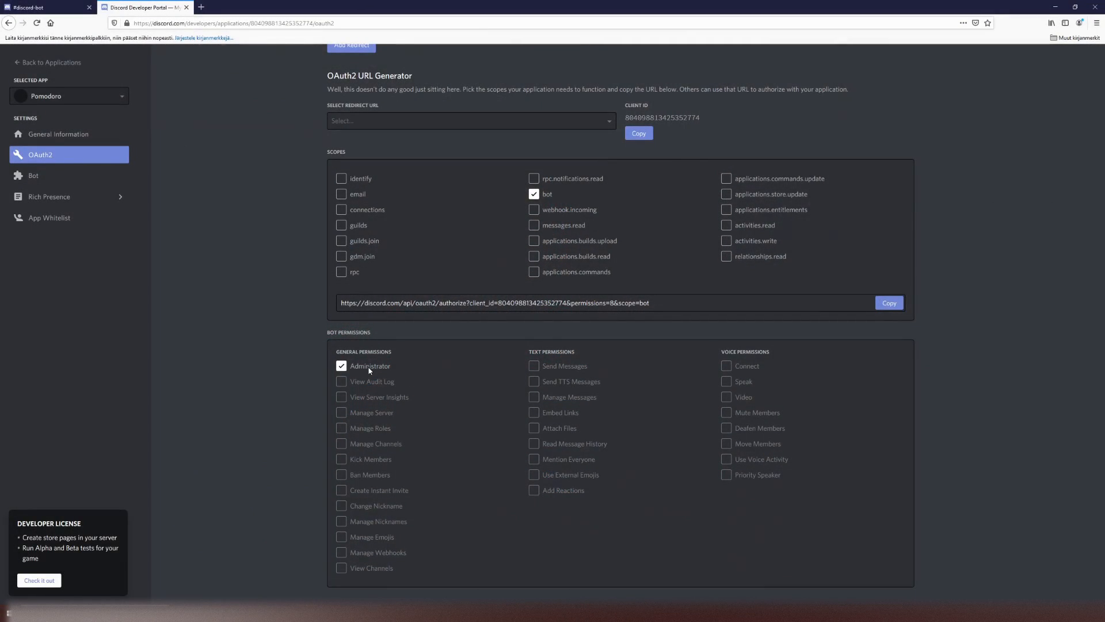
pyautogui.click(341, 366)
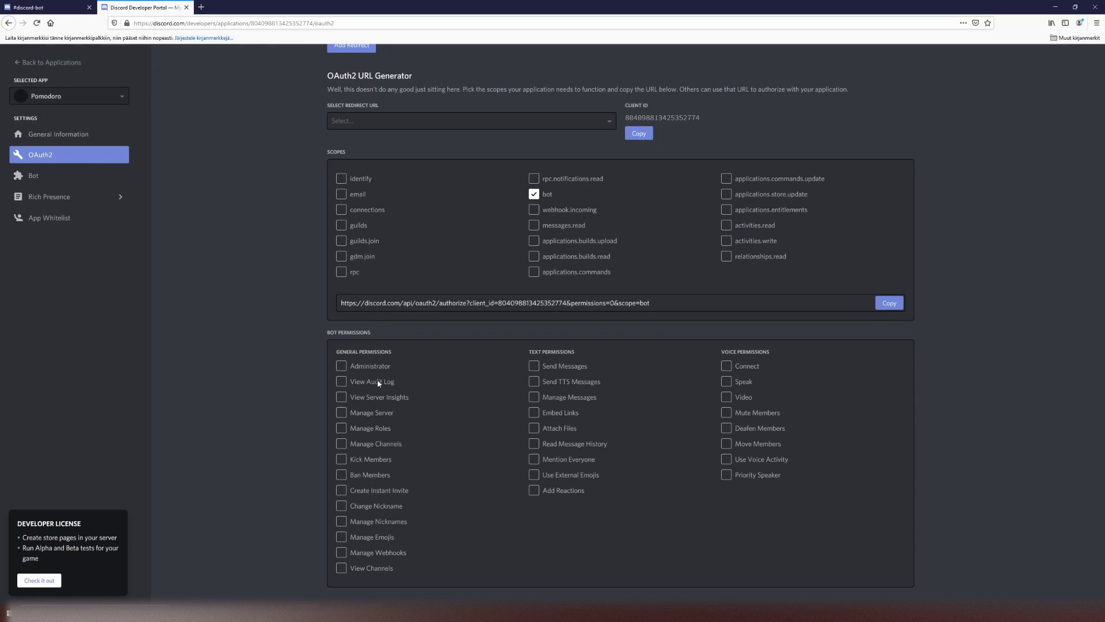
pyautogui.moveTo(582, 367)
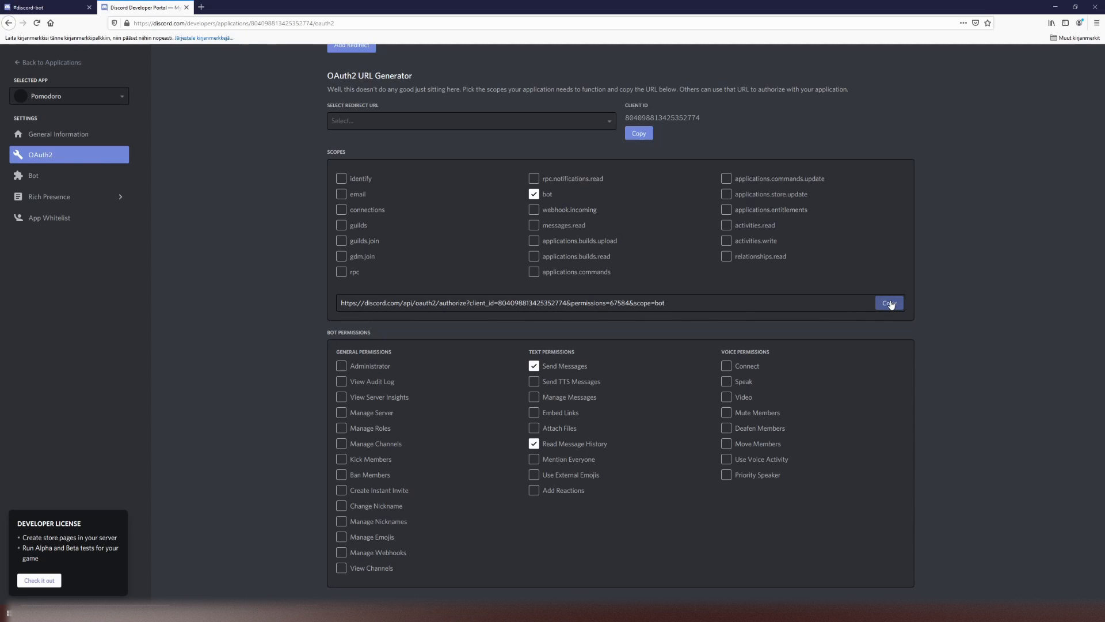
pyautogui.click(889, 303)
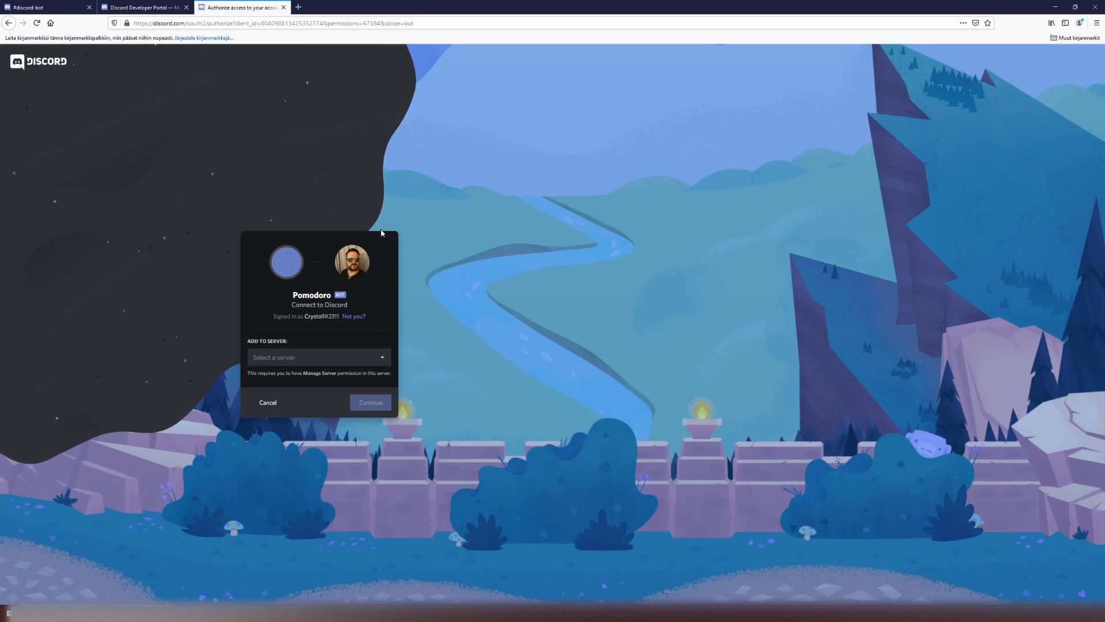
pyautogui.moveTo(388, 325)
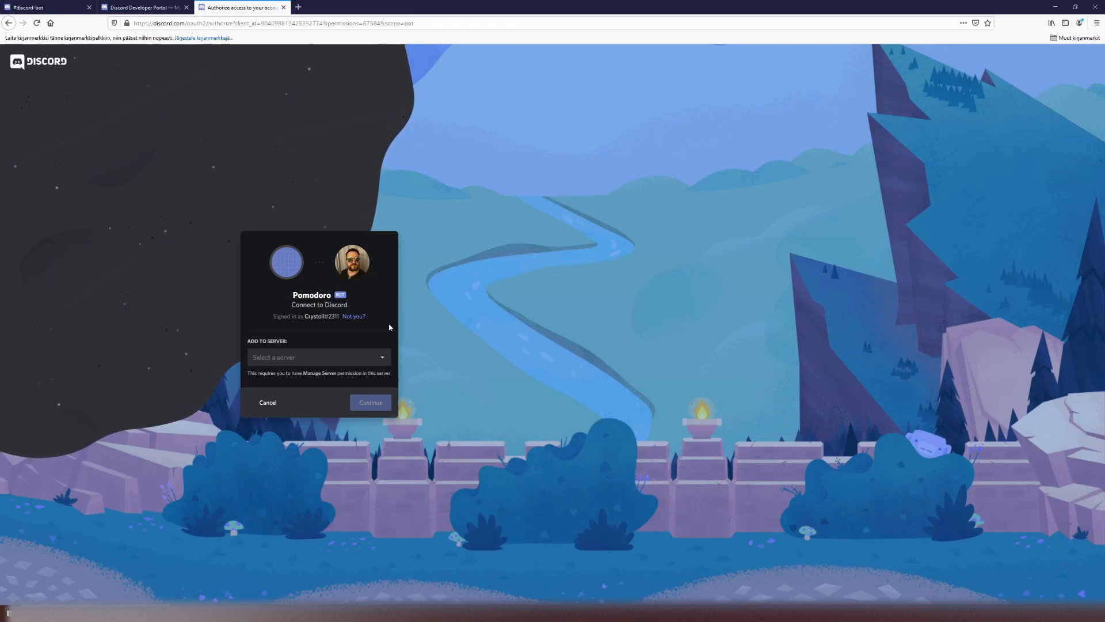
# - Pick a server, authorize the Pomodoro bot with its permissions, pass the captcha and return to the portal
pyautogui.click(319, 357)
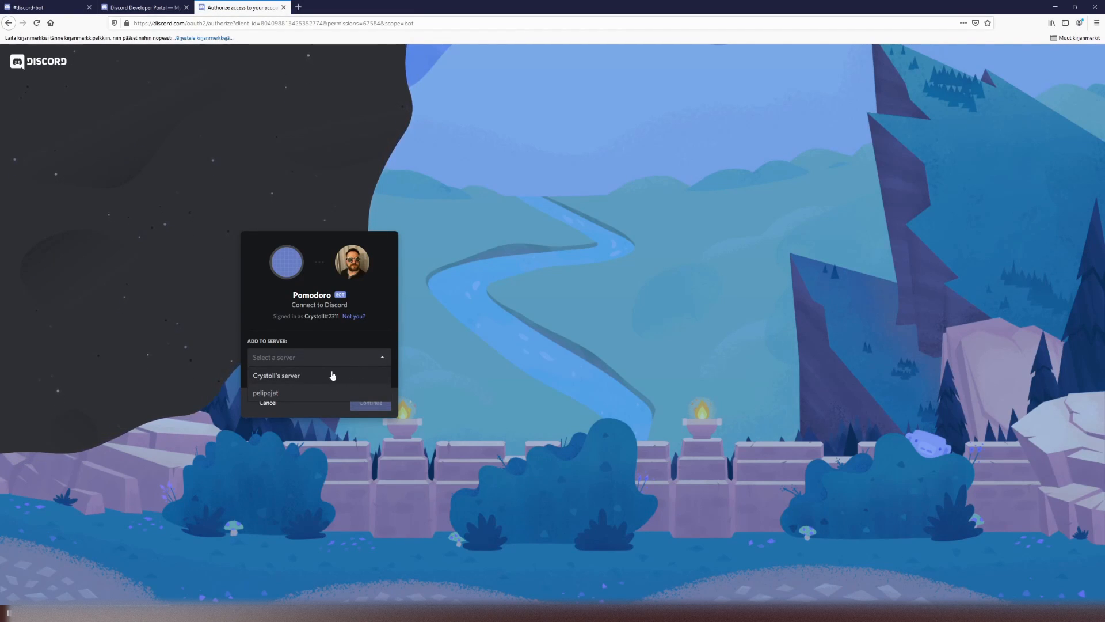
pyautogui.click(276, 375)
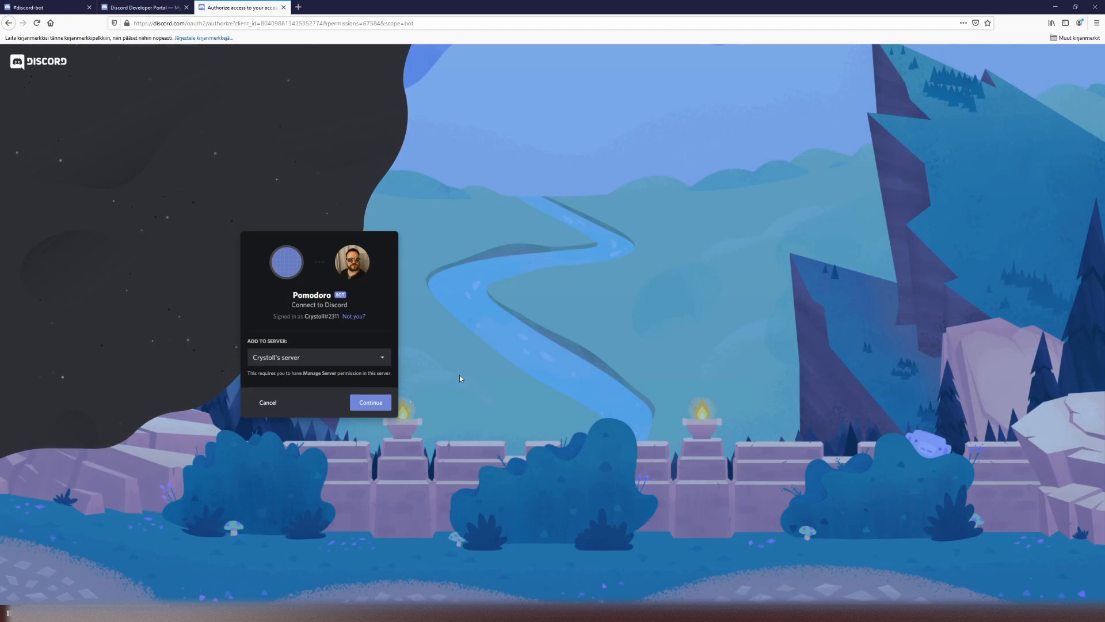
pyautogui.click(370, 402)
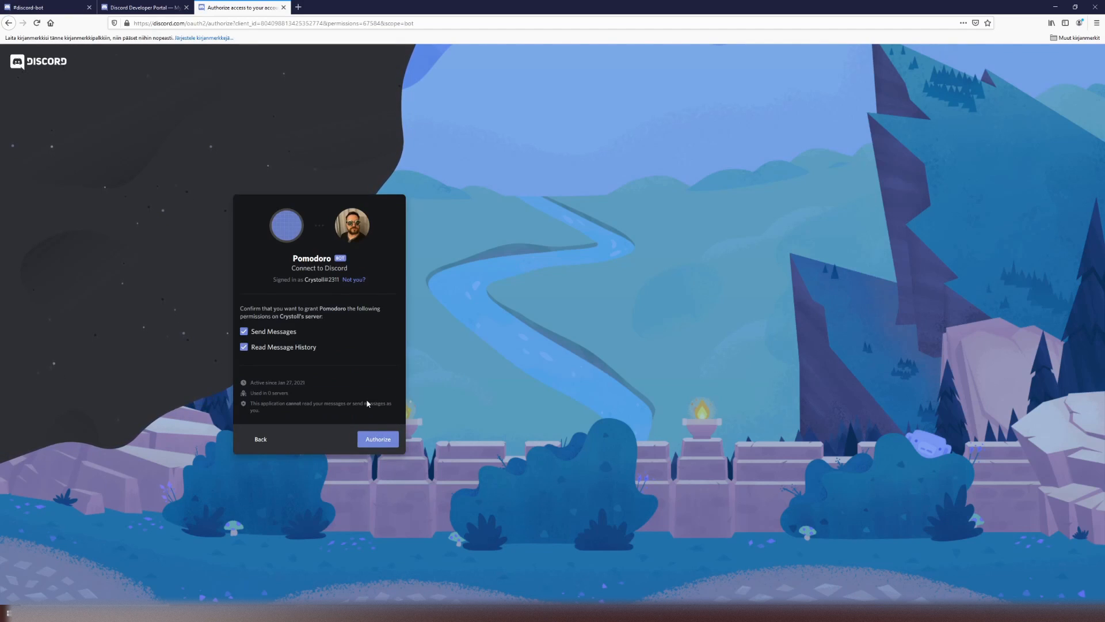
pyautogui.moveTo(338, 331)
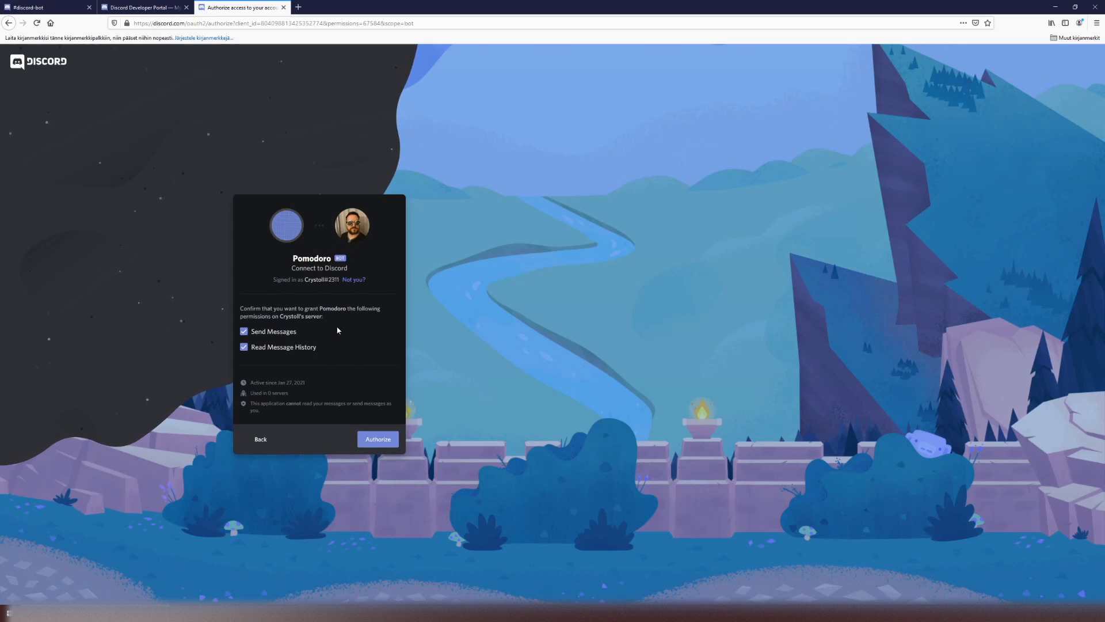
pyautogui.moveTo(370, 424)
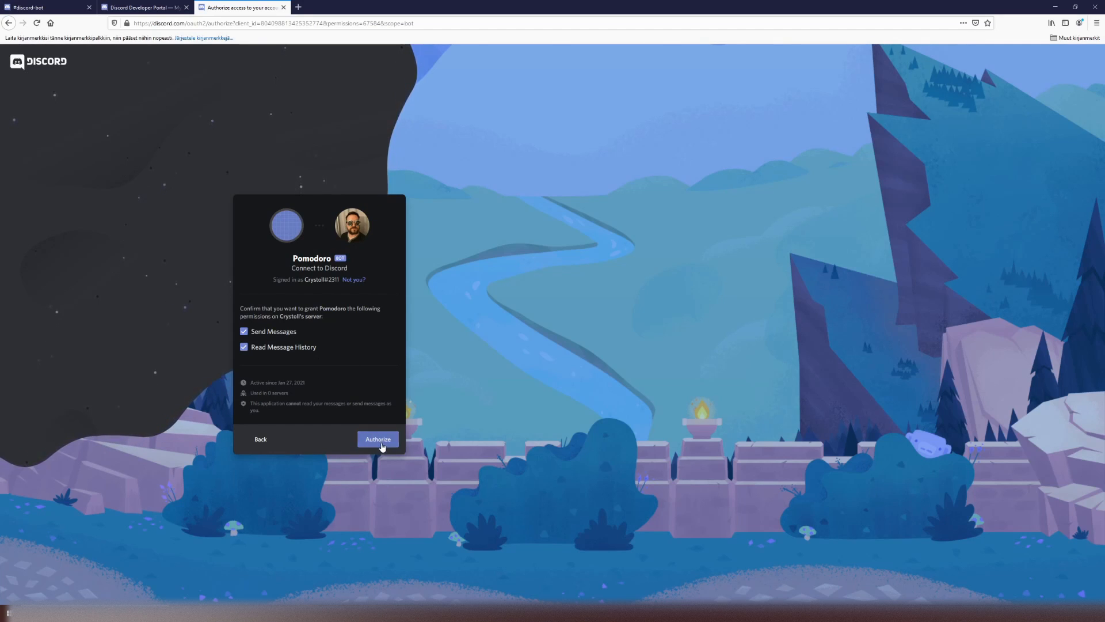
pyautogui.click(378, 438)
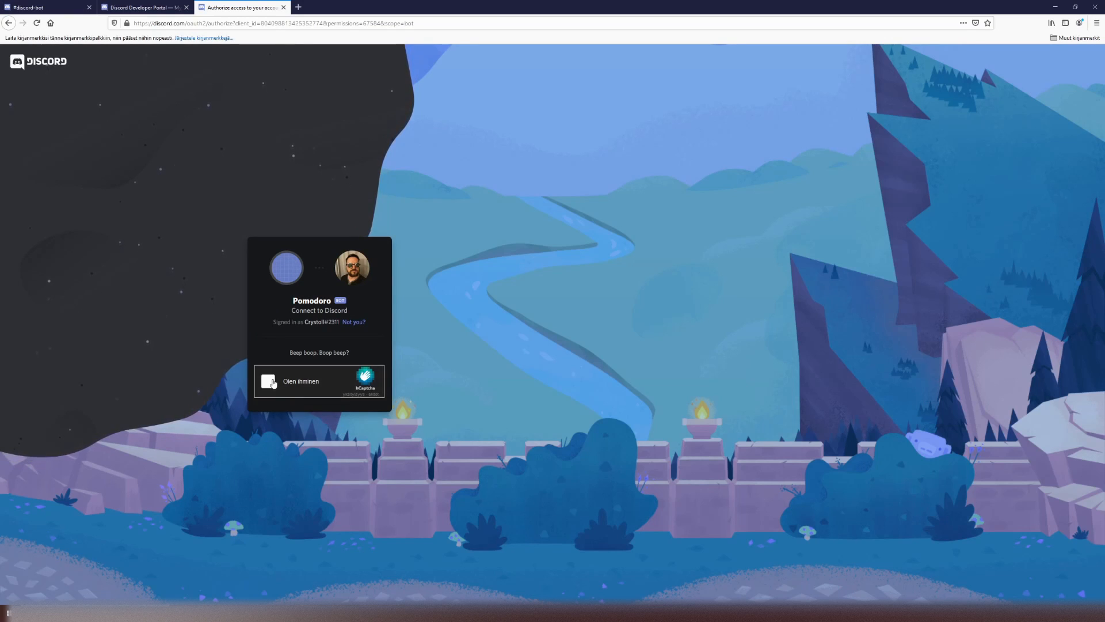
pyautogui.click(269, 381)
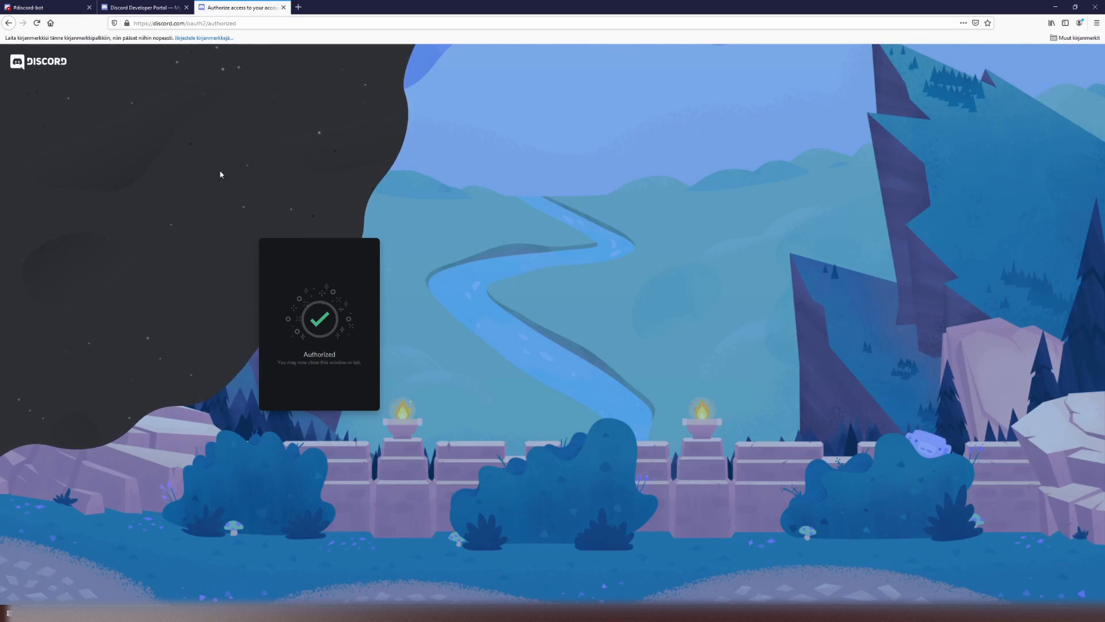
pyautogui.click(145, 7)
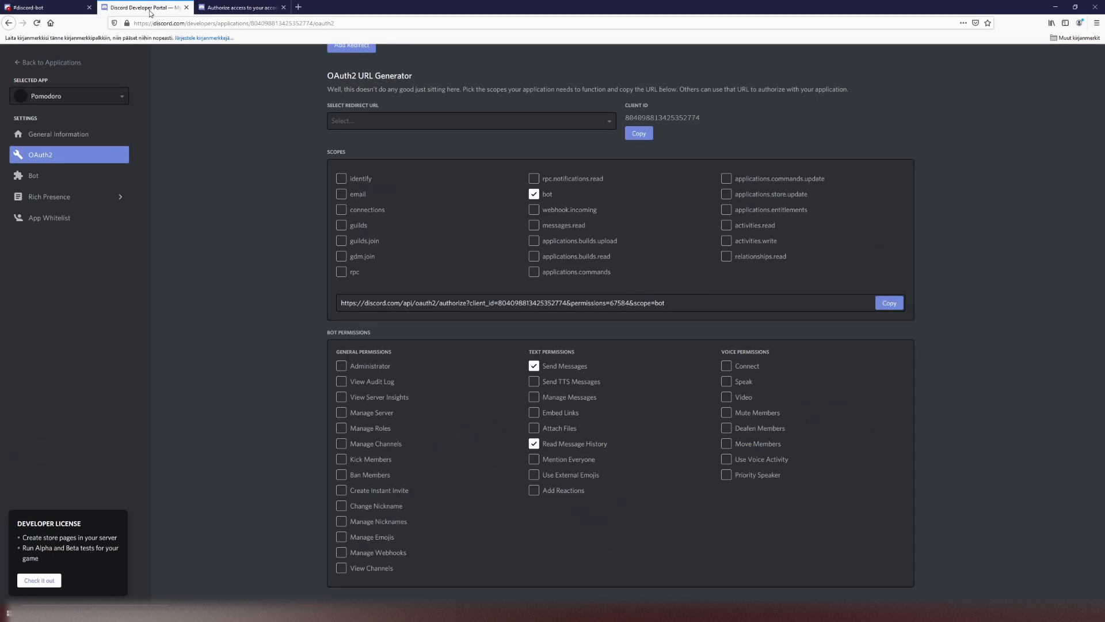
pyautogui.moveTo(791, 459)
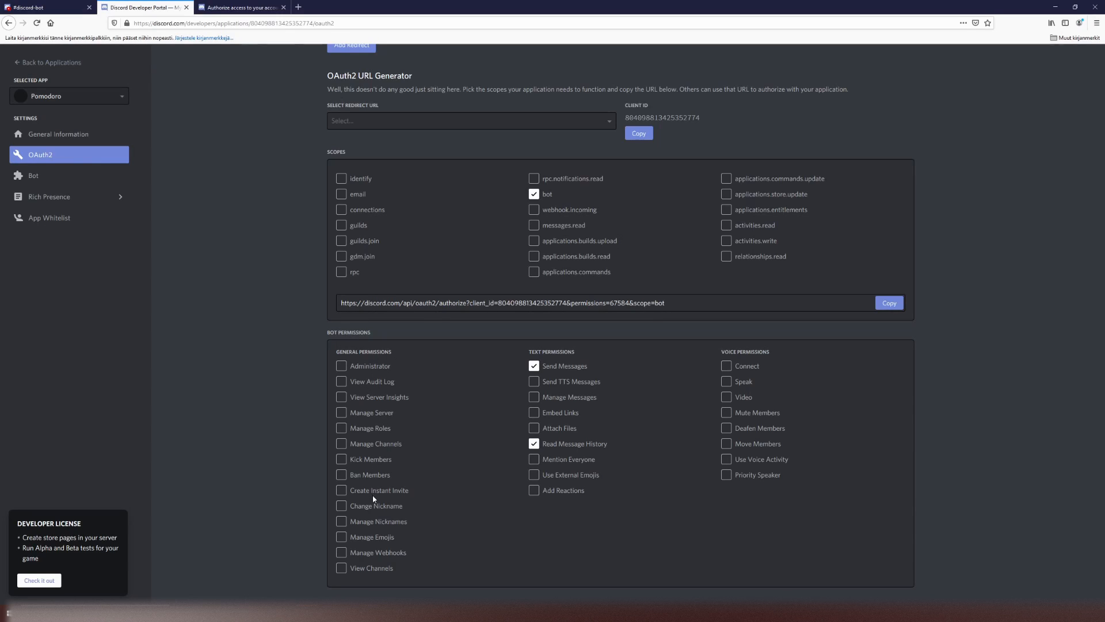
pyautogui.moveTo(406, 506)
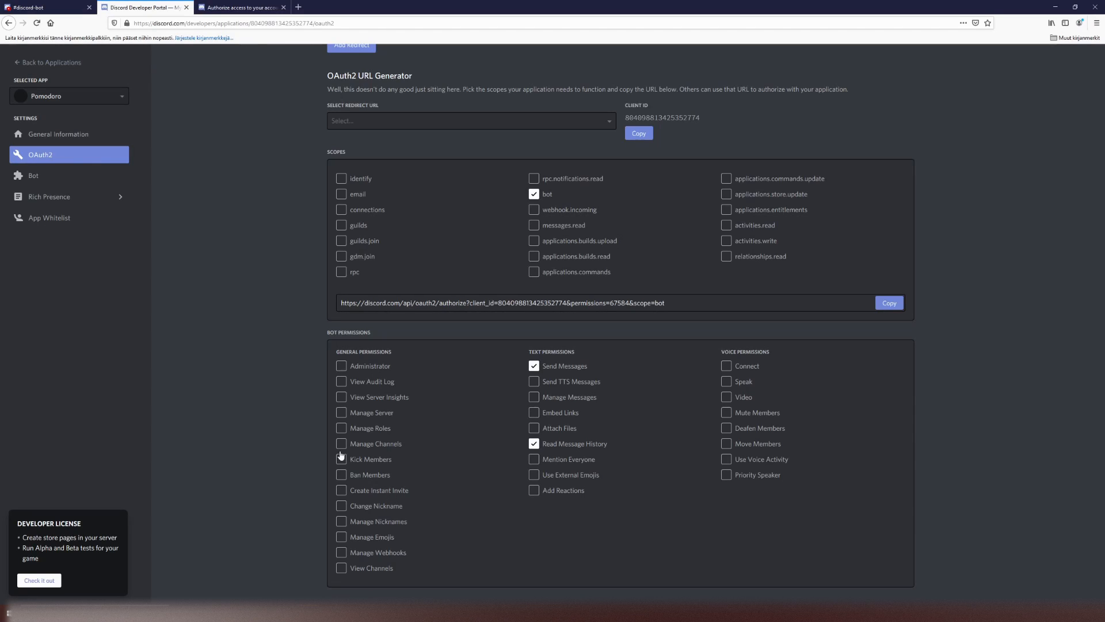
pyautogui.moveTo(34, 175)
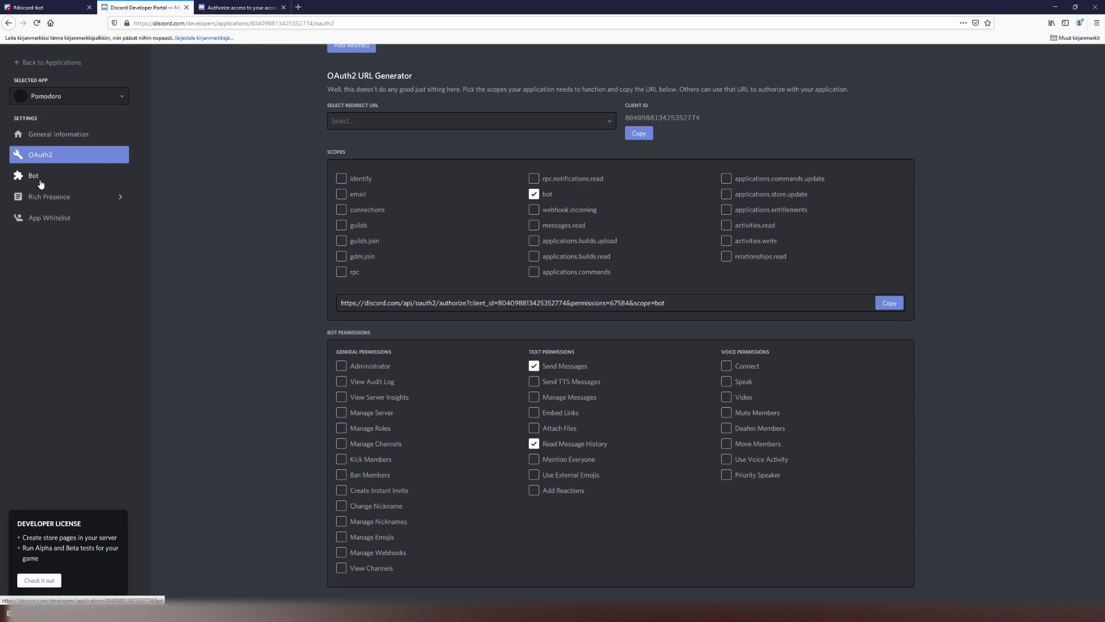
# - Show the Bot settings page for Mr Pomo Dorio with its token section
pyautogui.click(33, 175)
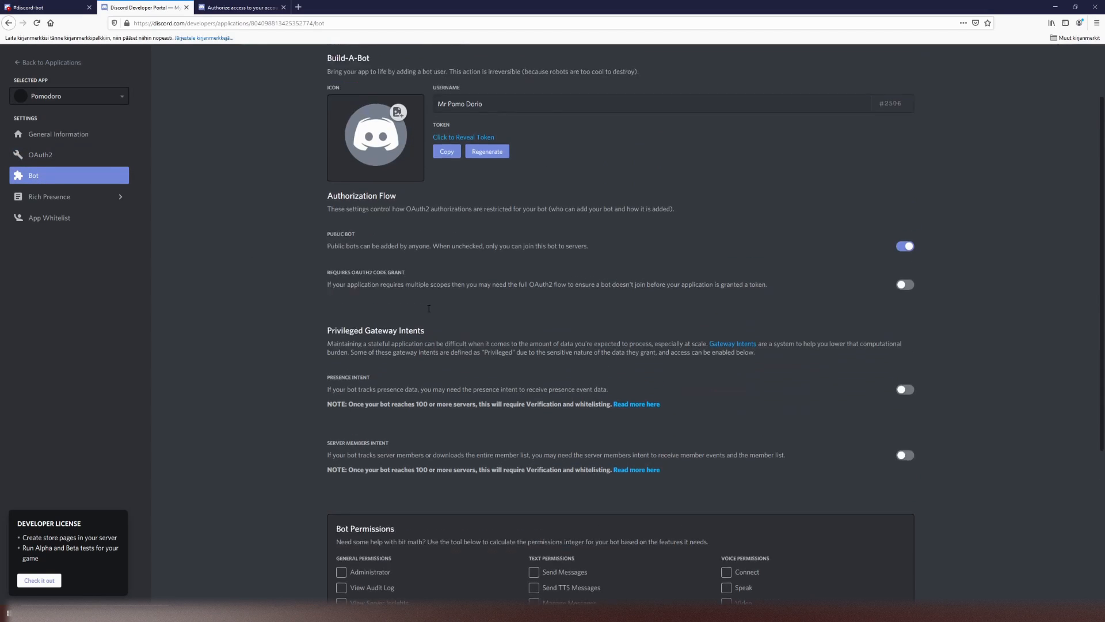
pyautogui.scroll(3)
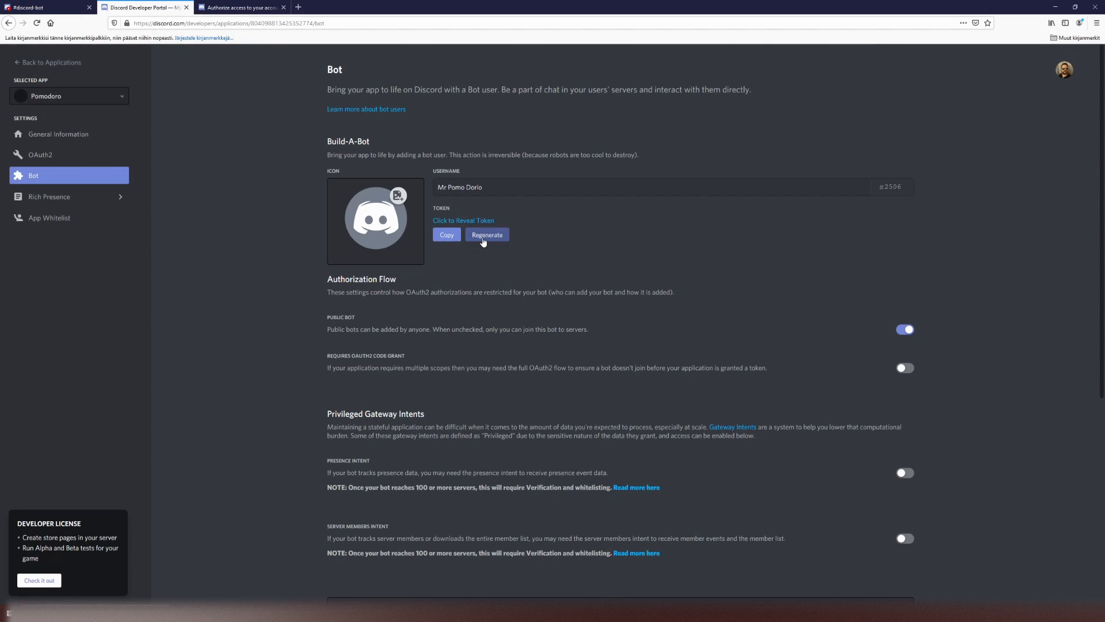
pyautogui.moveTo(463, 256)
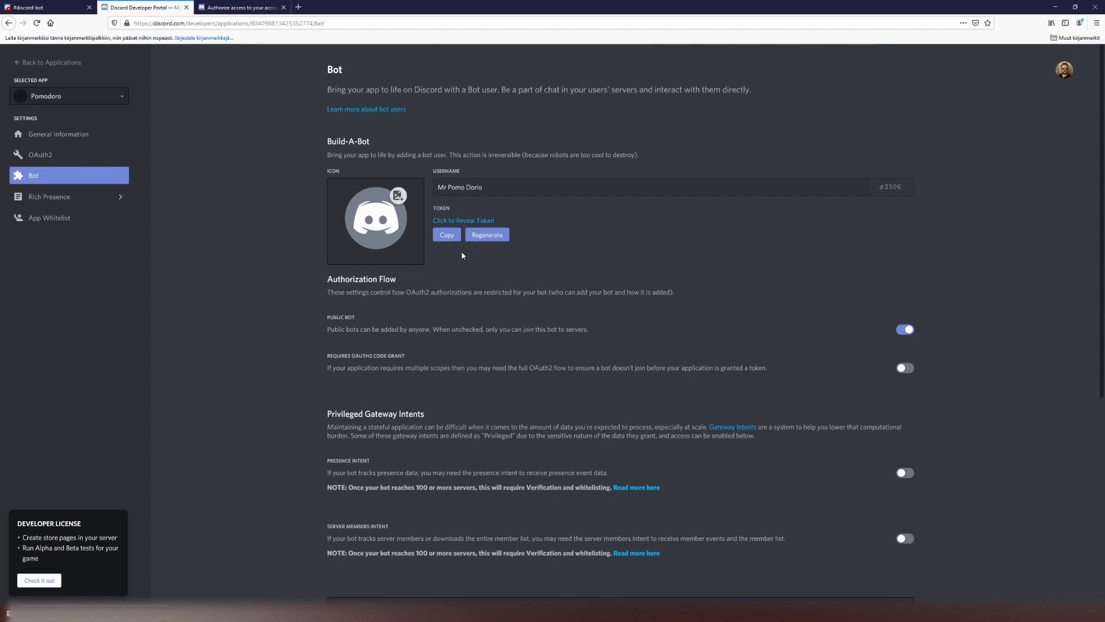